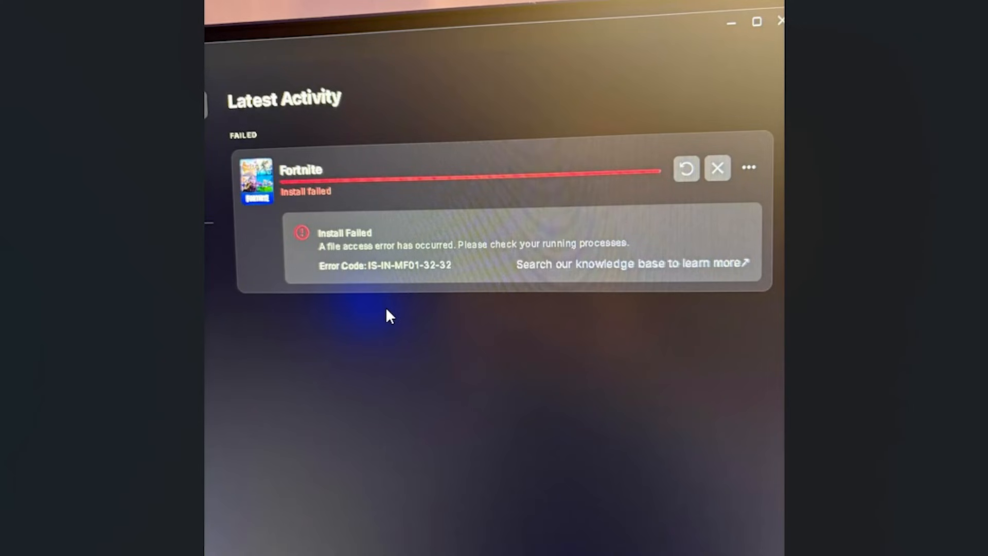
mouse_move(378, 318)
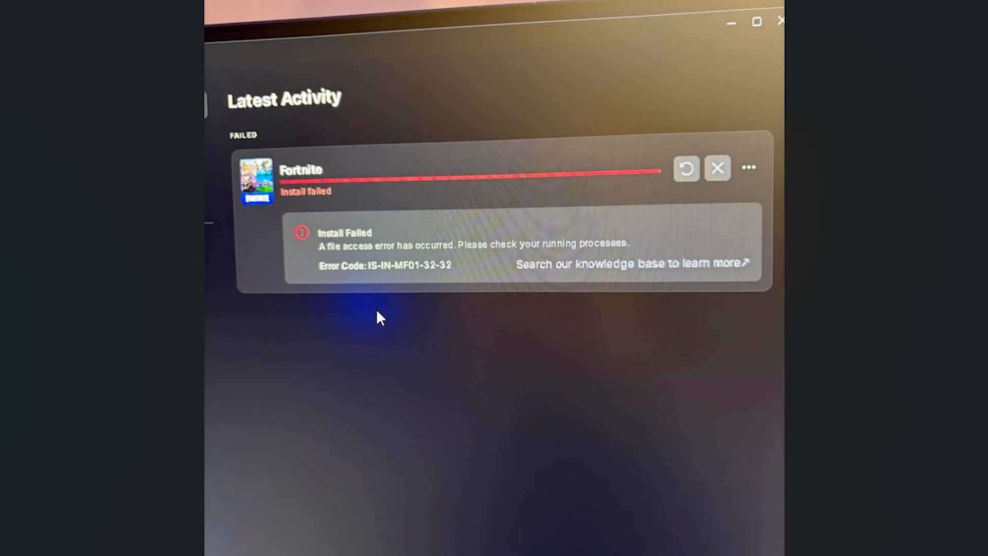
mouse_move(434, 324)
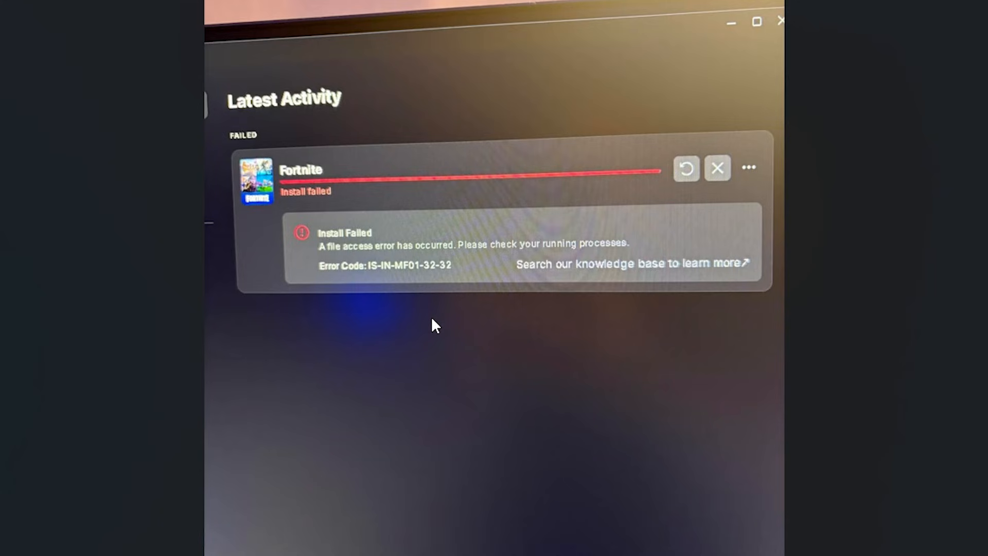
mouse_move(465, 326)
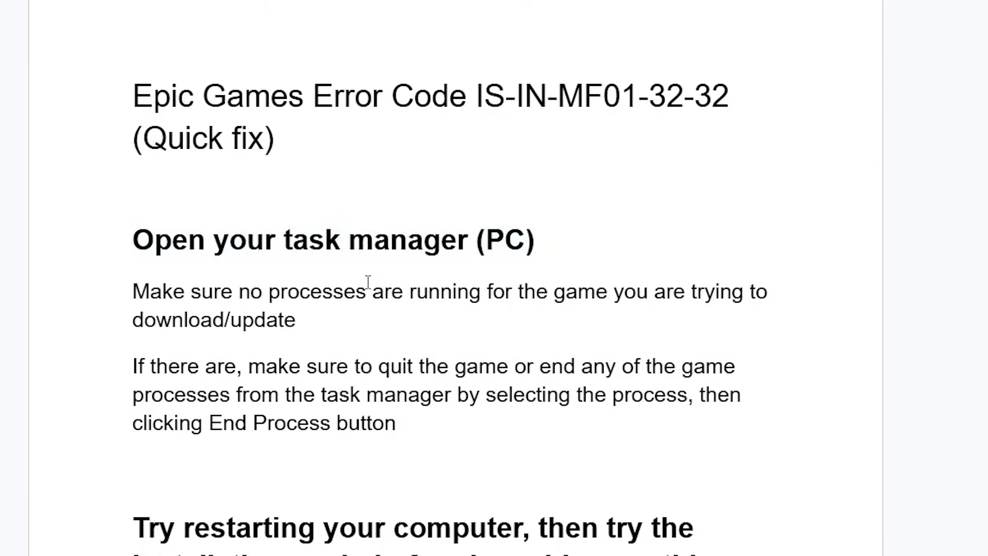
mouse_move(176, 259)
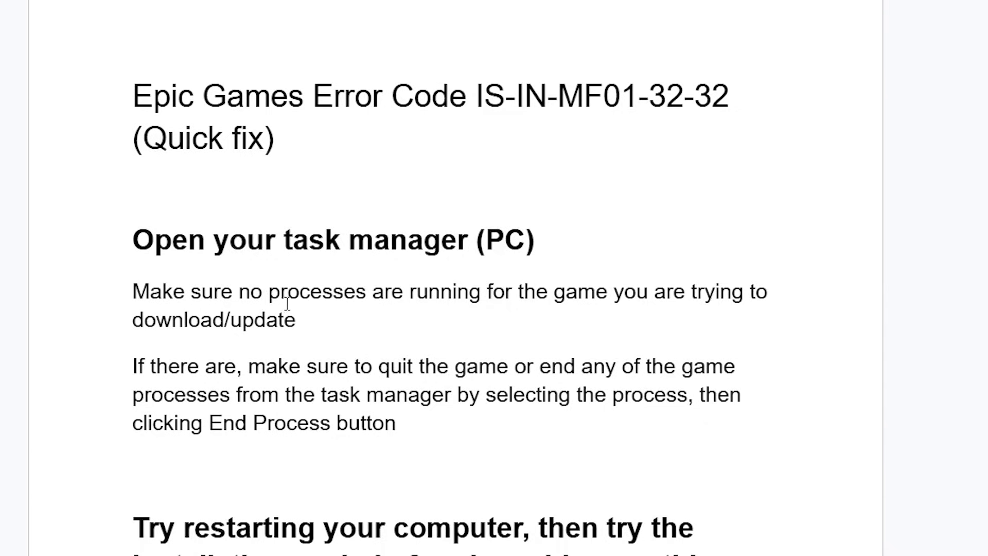
mouse_move(397, 315)
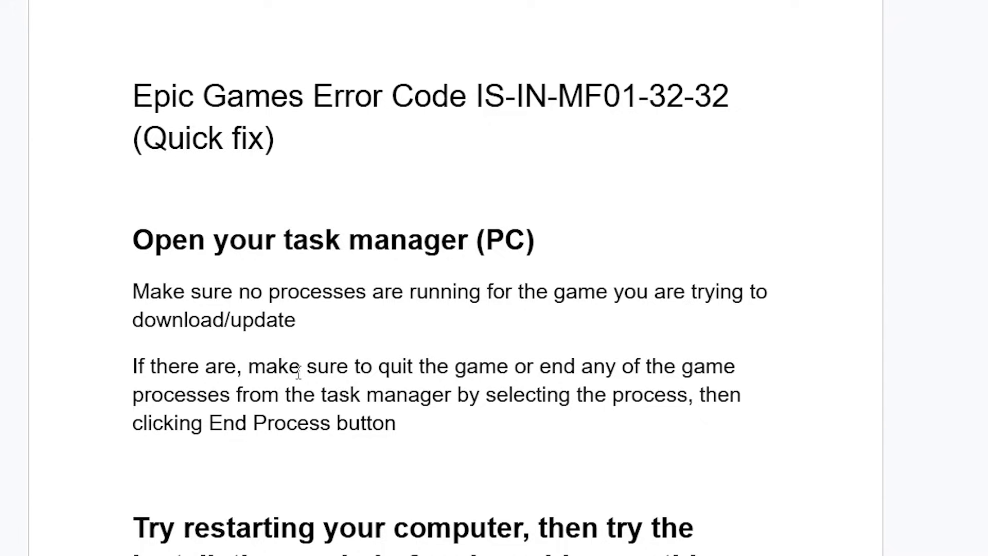
mouse_move(397, 371)
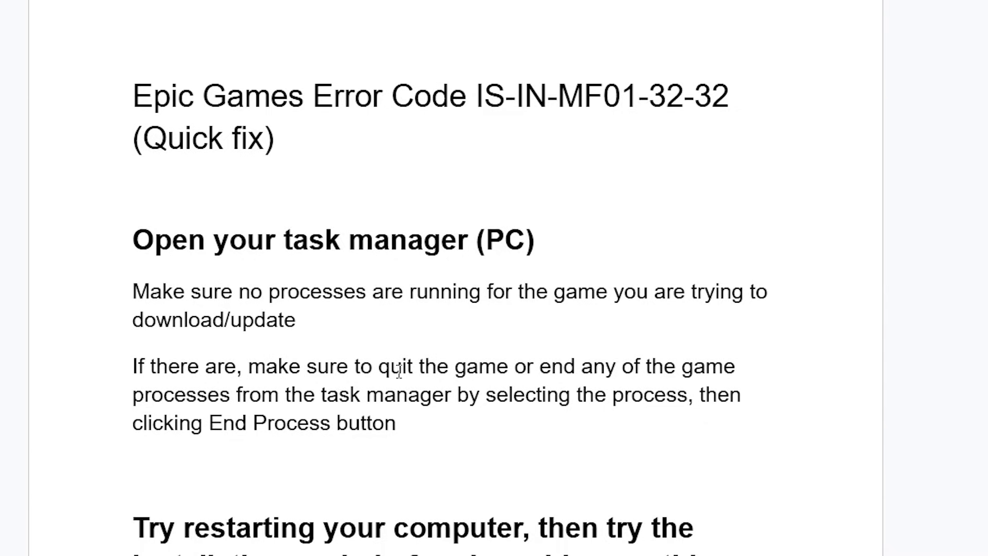
mouse_move(445, 413)
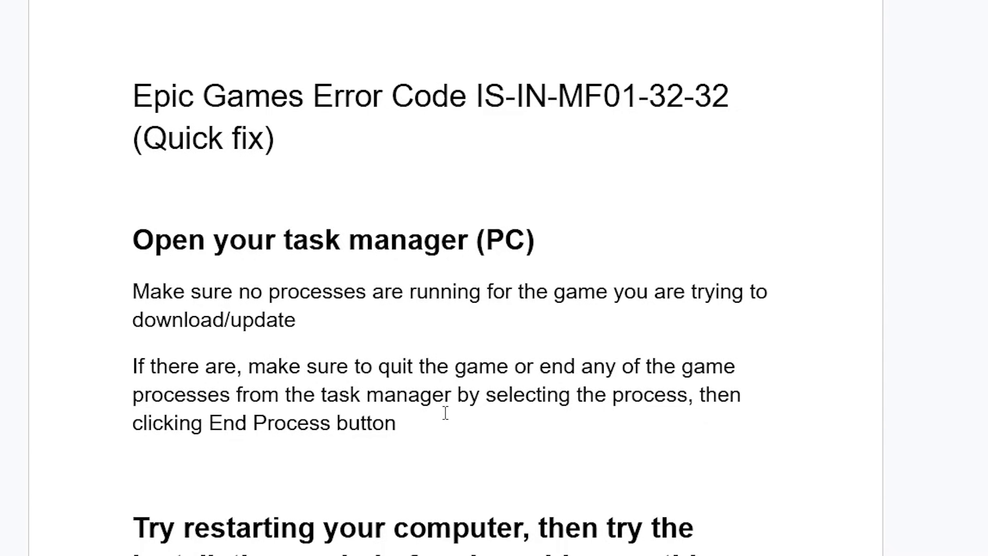
mouse_move(447, 429)
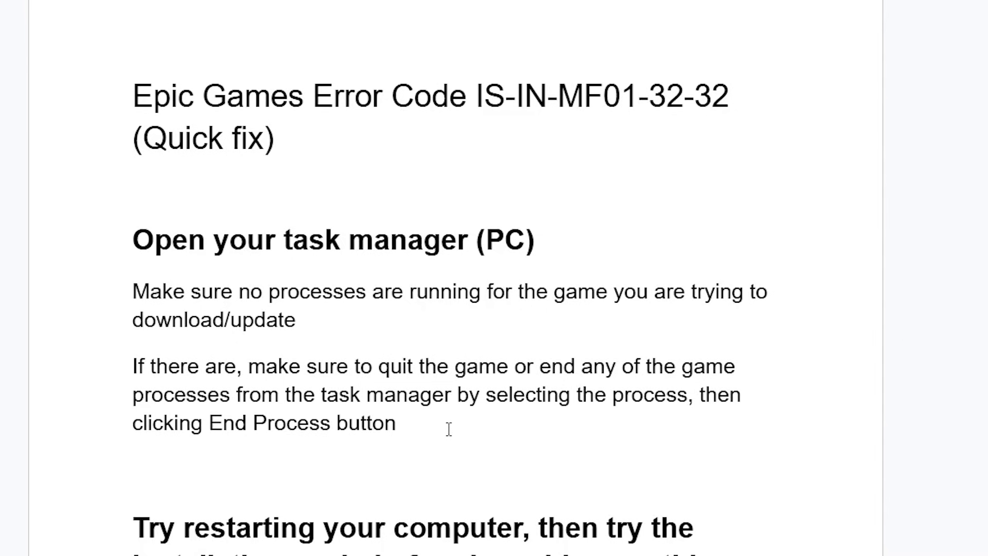
Launch Task Manager from the taskbar search and end the NordVPN task from its right-click menu.
click(351, 540)
text(task)
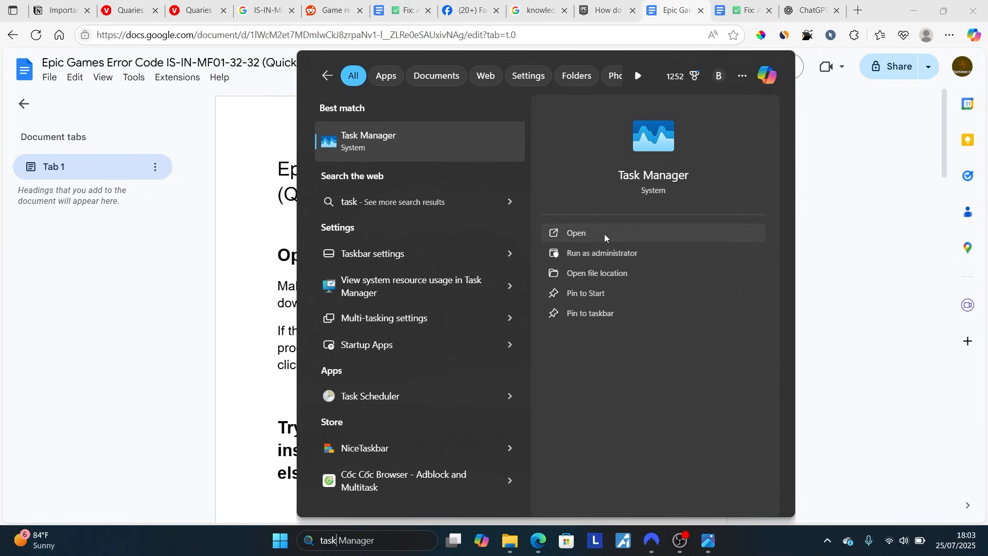
click(575, 233)
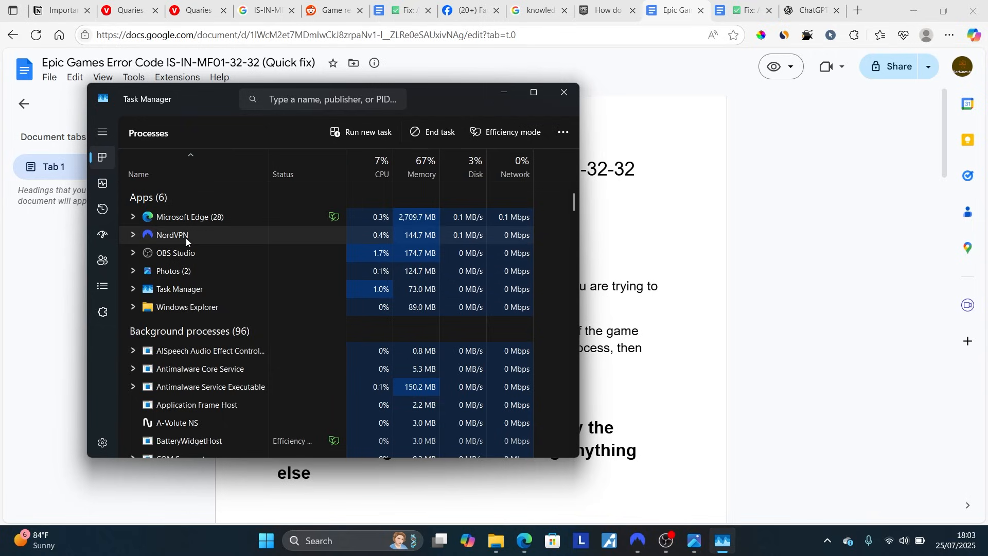
right_click(171, 234)
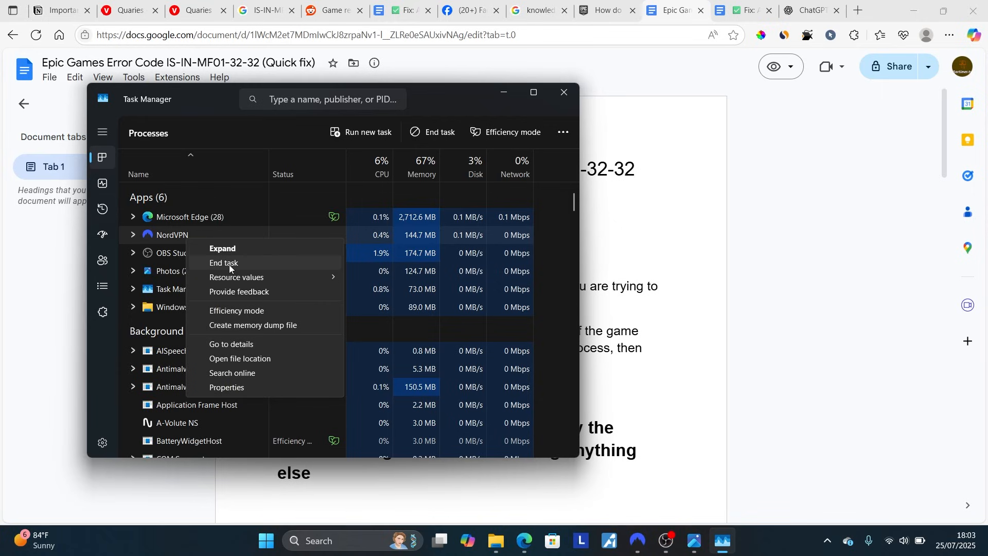
click(562, 93)
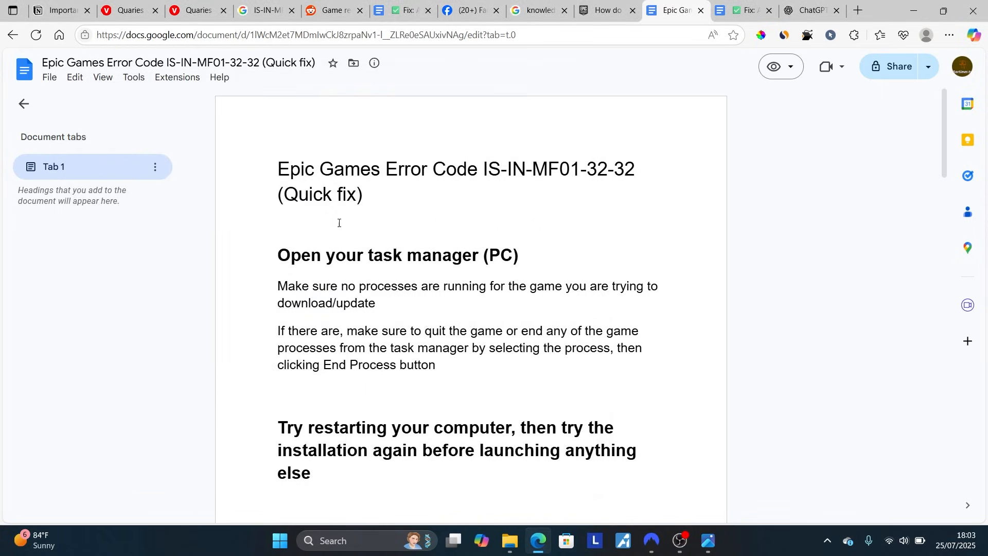
mouse_move(388, 301)
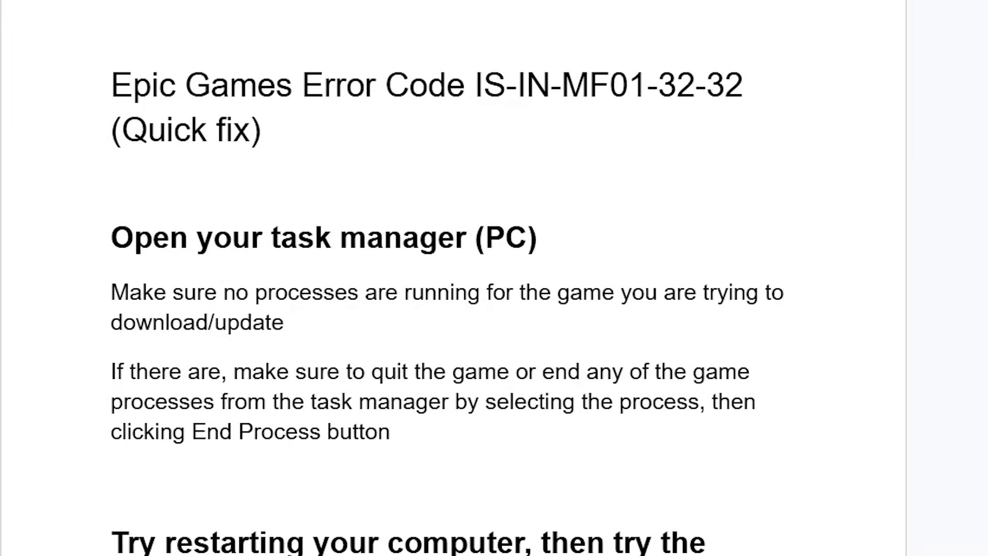
Scroll the guide down to the 'Try restarting your computer' tip.
scroll(down, 3)
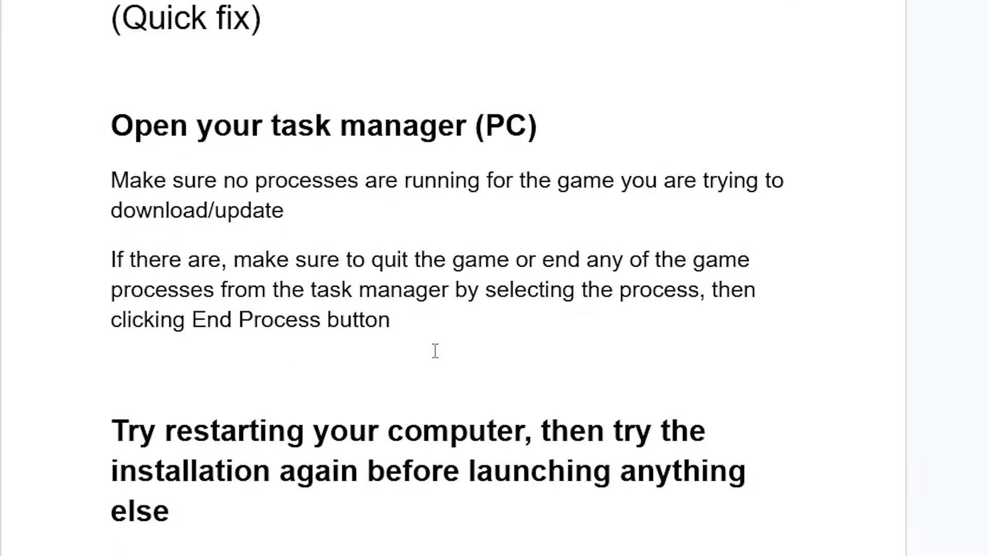
scroll(down, 3)
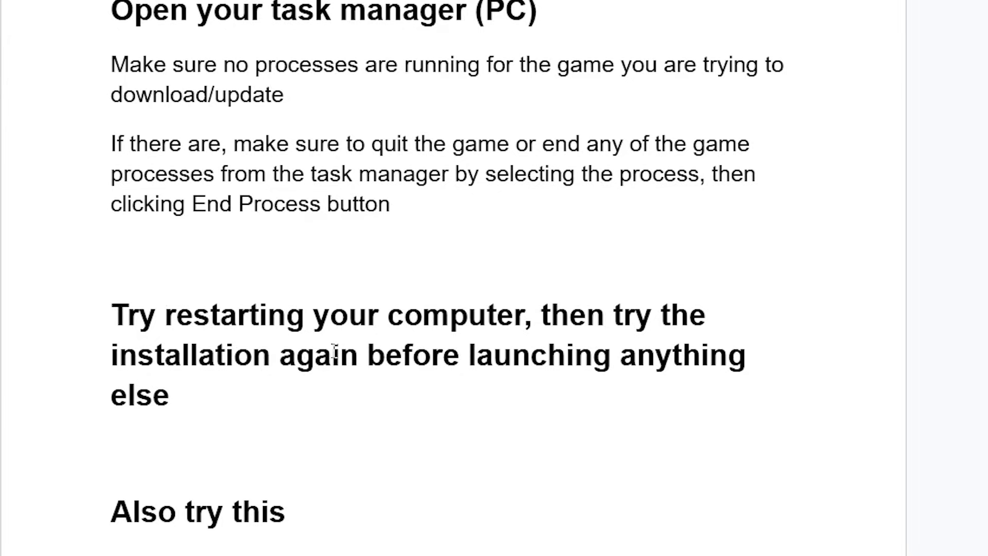
mouse_move(236, 403)
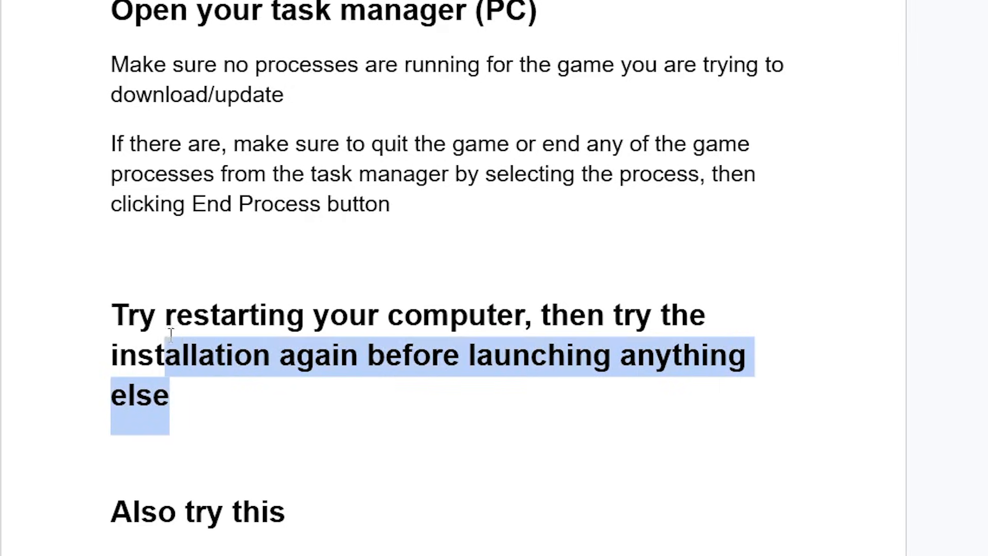
scroll(down, 3)
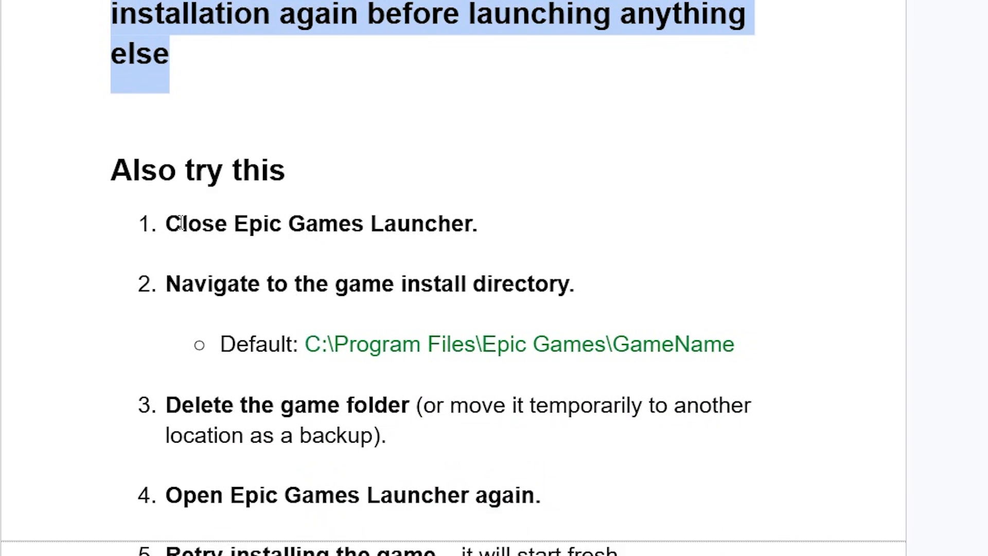
click(377, 240)
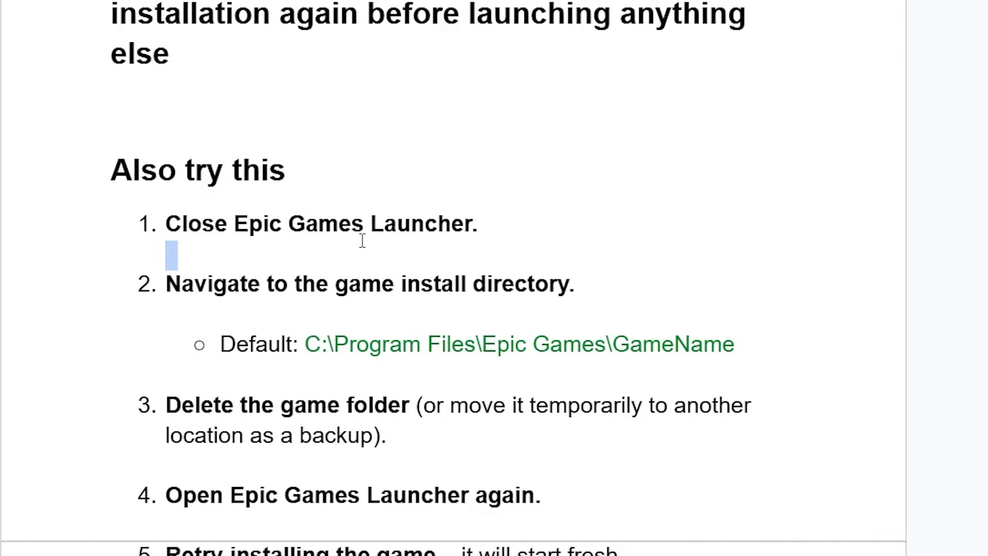
mouse_move(569, 284)
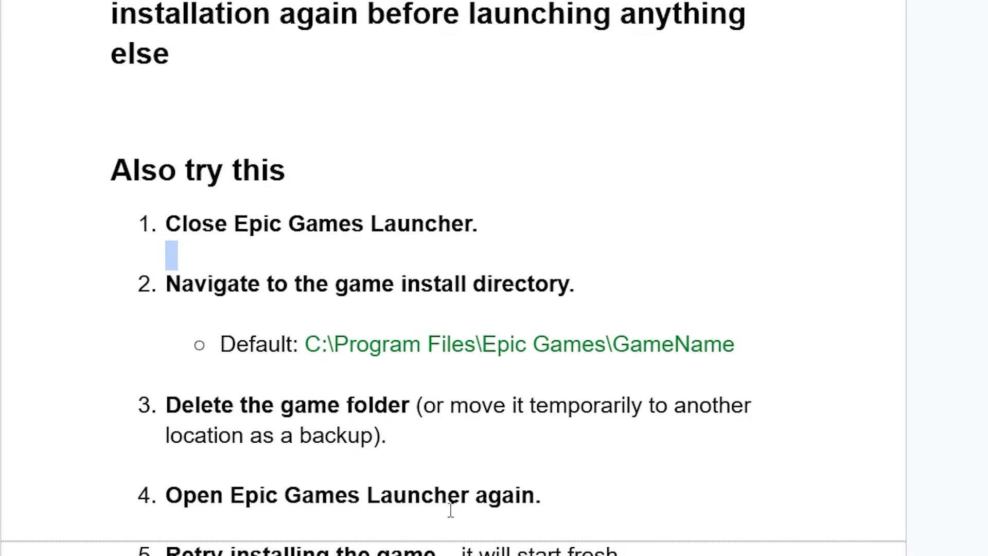
scroll(down, 3)
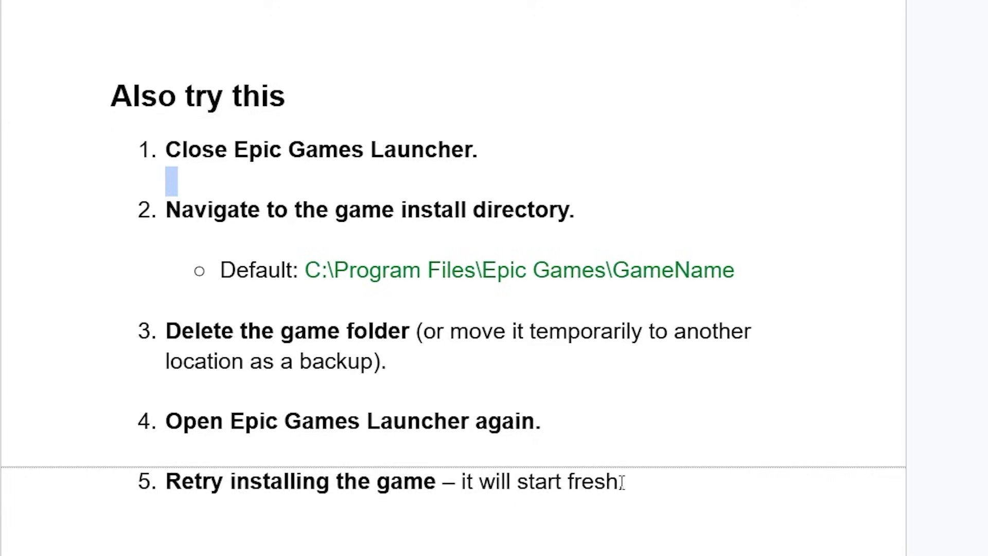
mouse_move(268, 245)
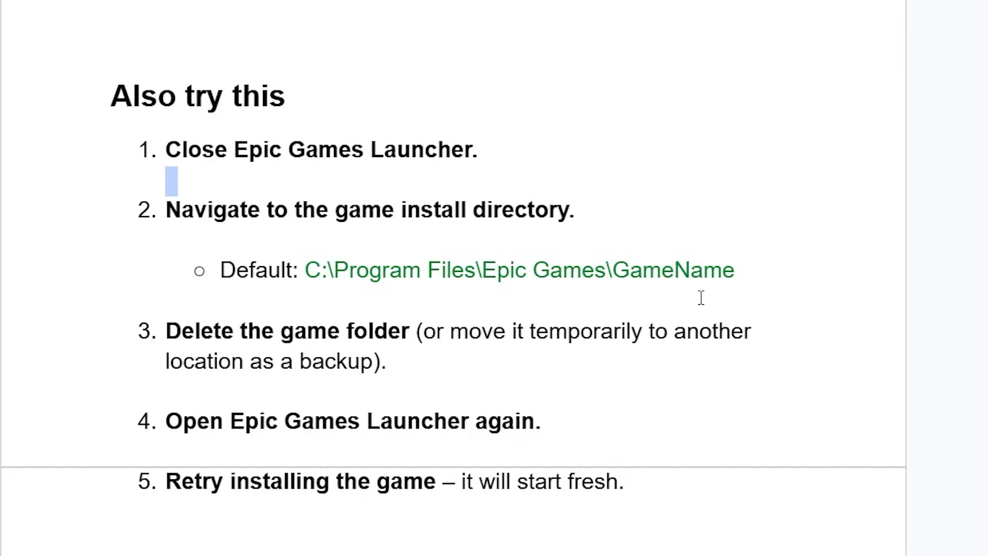
mouse_move(677, 290)
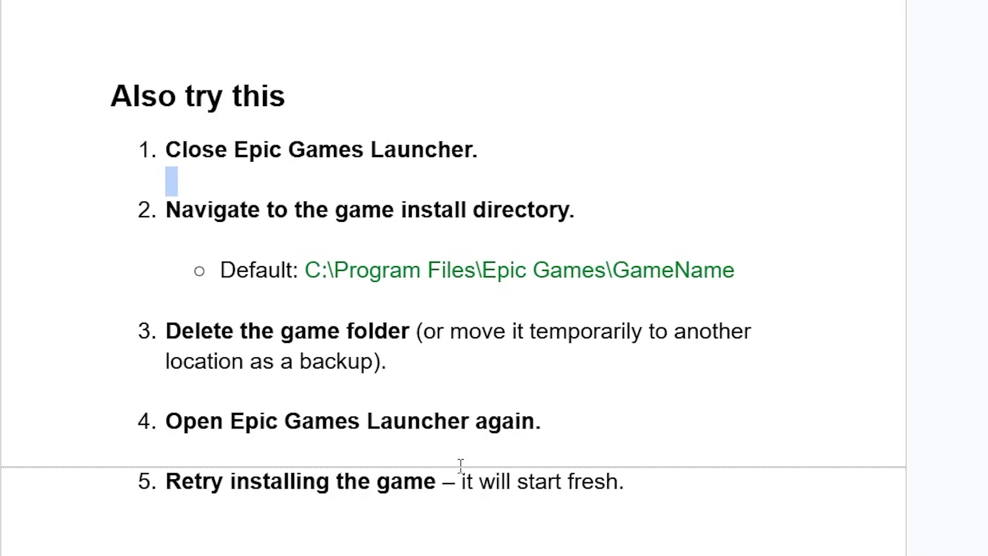
Scroll the guide to the 'If it all fails, reinstall the Epic Games Launcher' section.
scroll(down, 3)
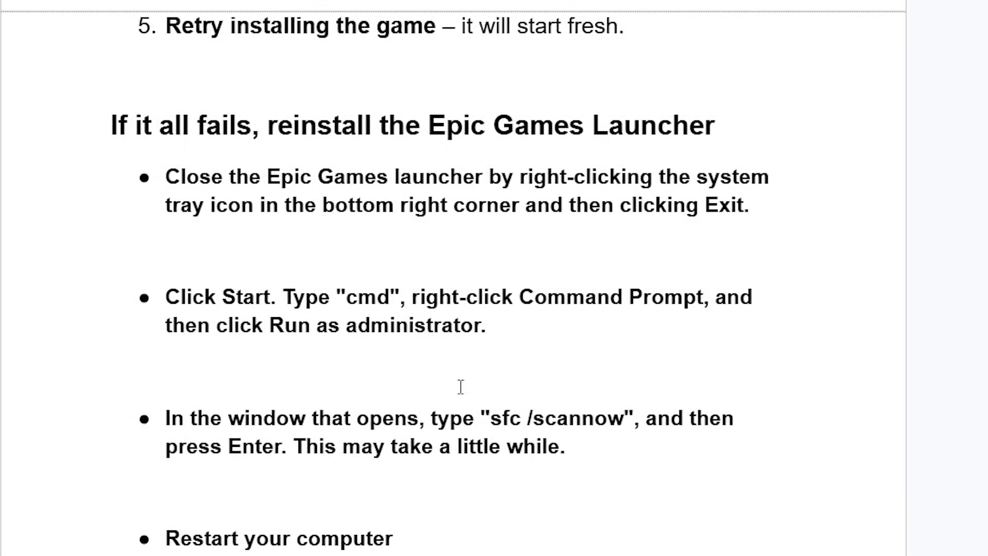
mouse_move(742, 137)
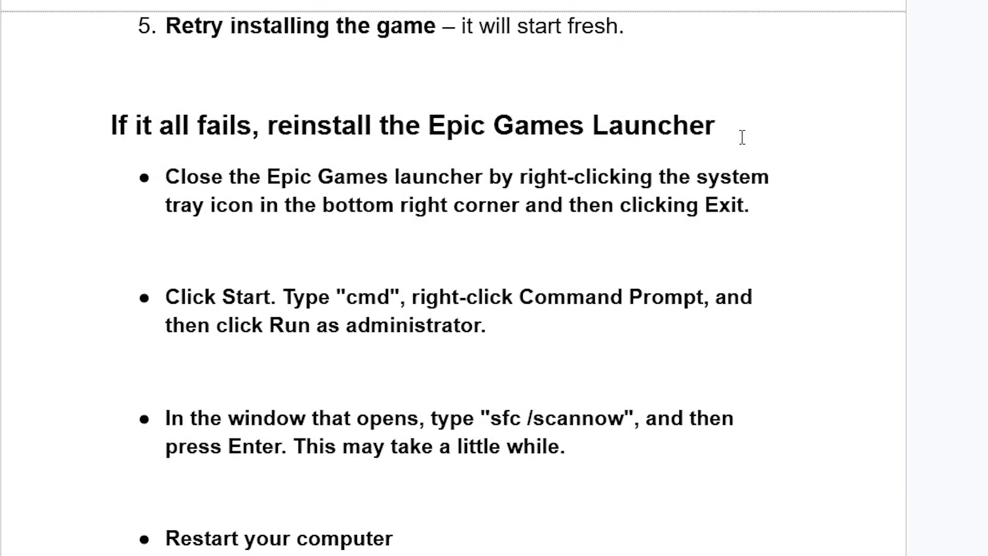
mouse_move(469, 193)
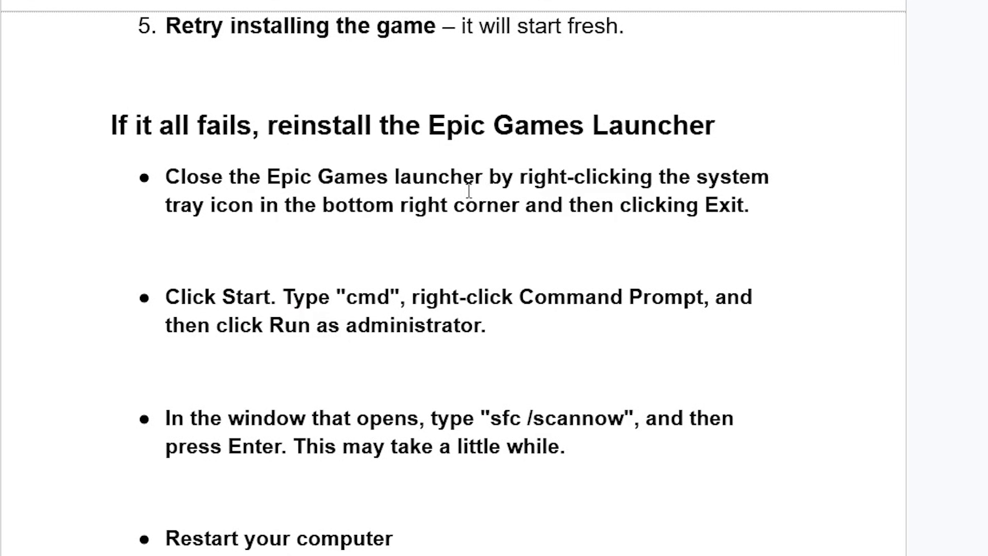
mouse_move(372, 213)
text(c)
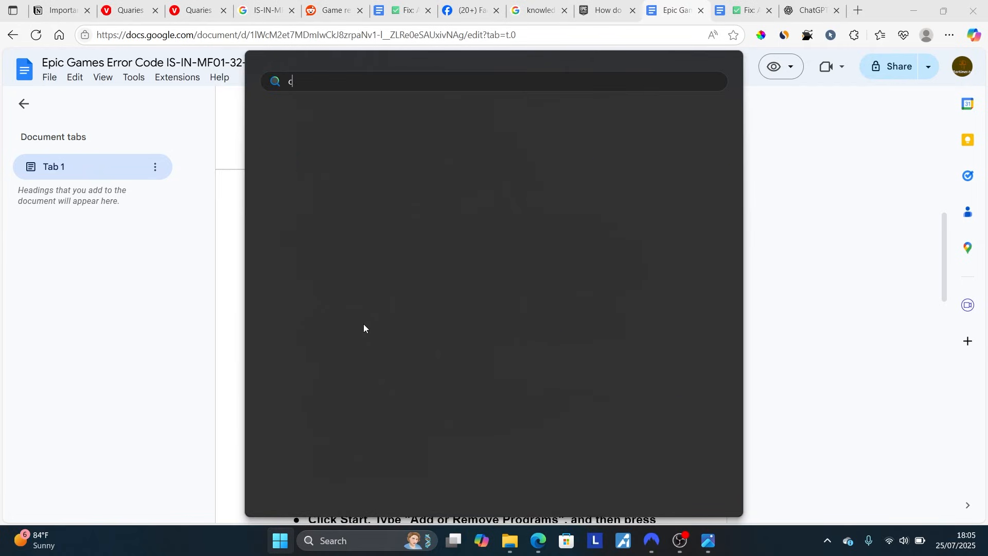
text(md)
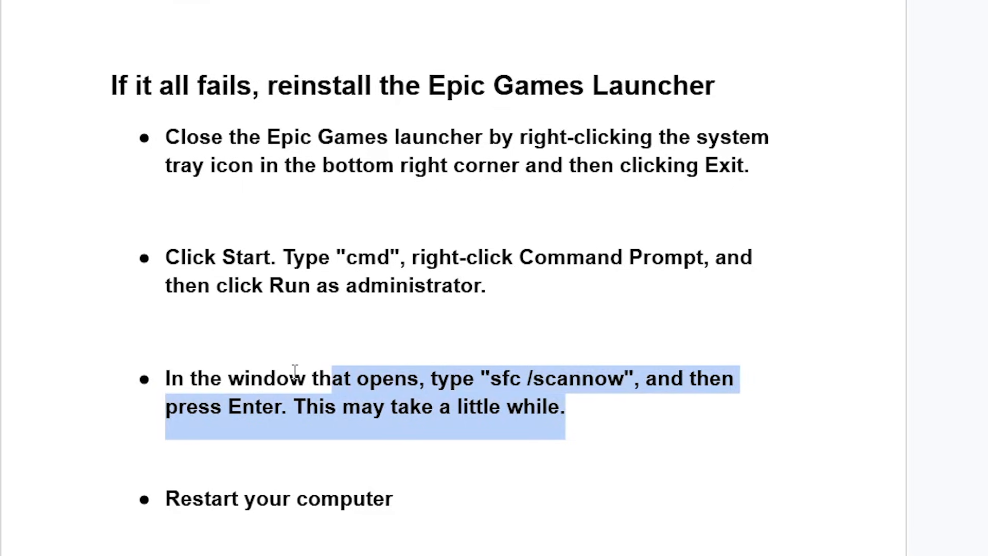
scroll(down, 3)
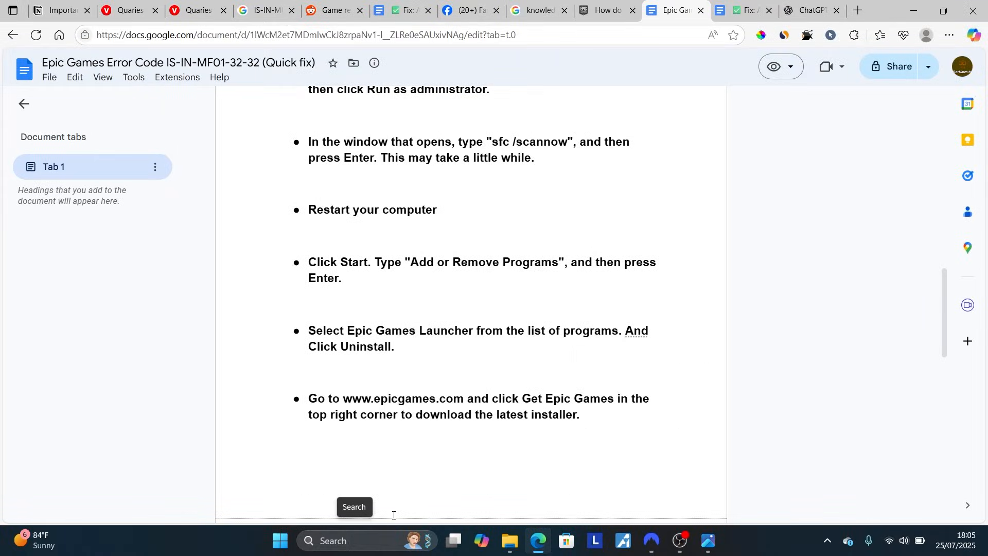
Search 'add or remove programs' from Start and open that Settings page.
click(280, 540)
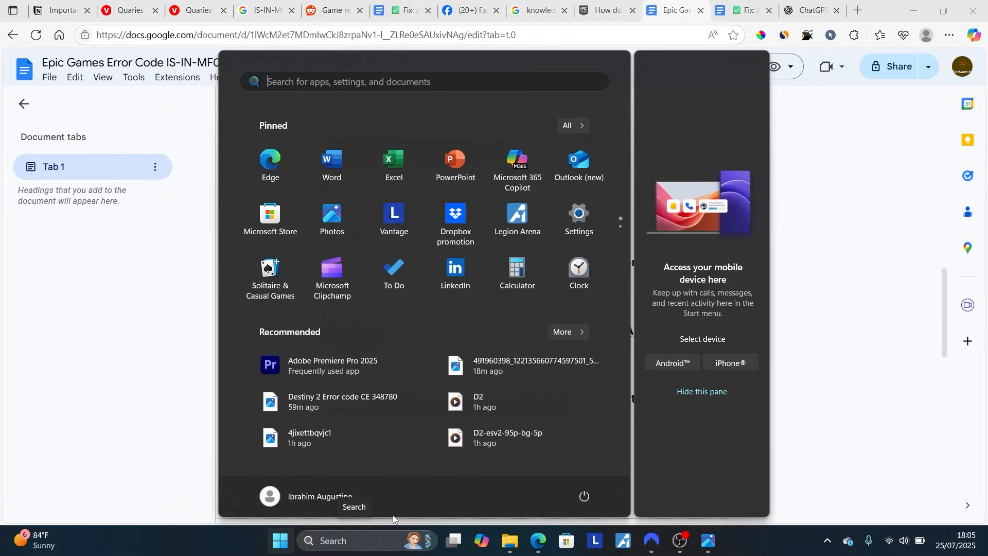
text(add or remove programs)
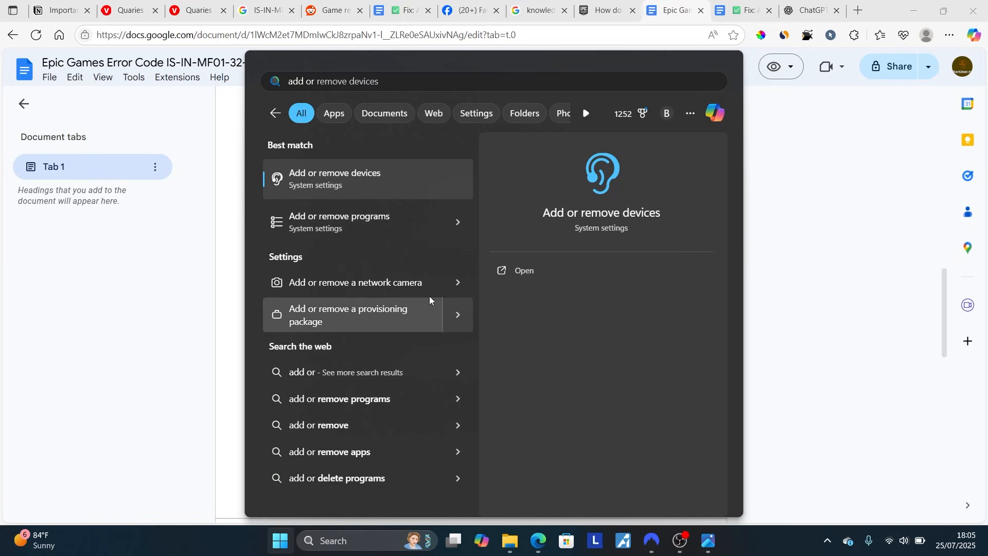
mouse_move(366, 222)
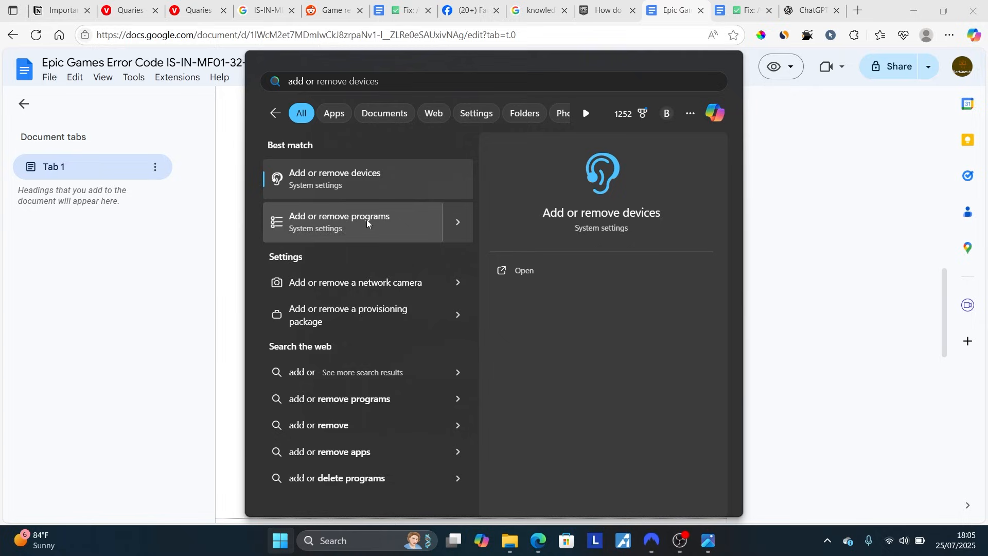
click(524, 271)
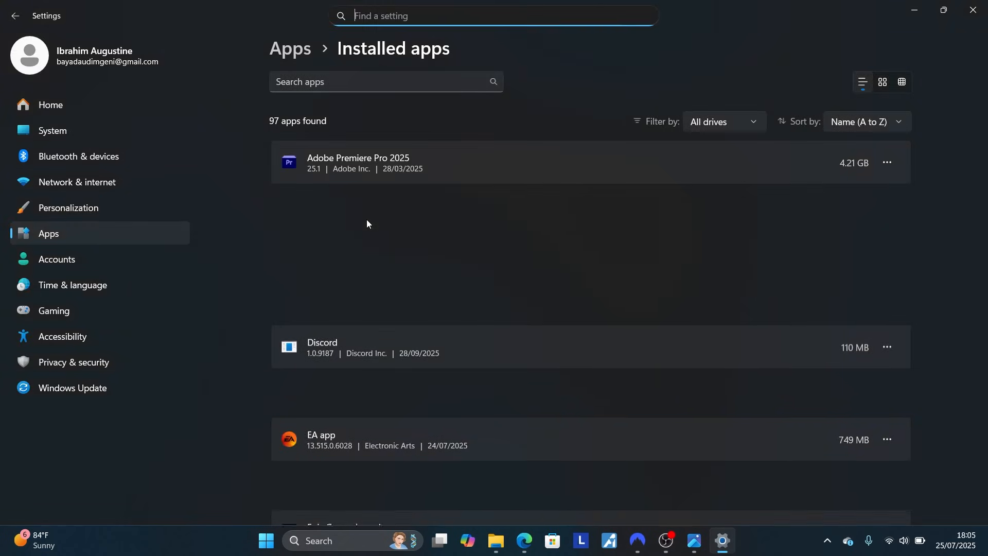
Scroll Installed apps to Epic Games Launcher and open its ··· options menu.
scroll(down, 3)
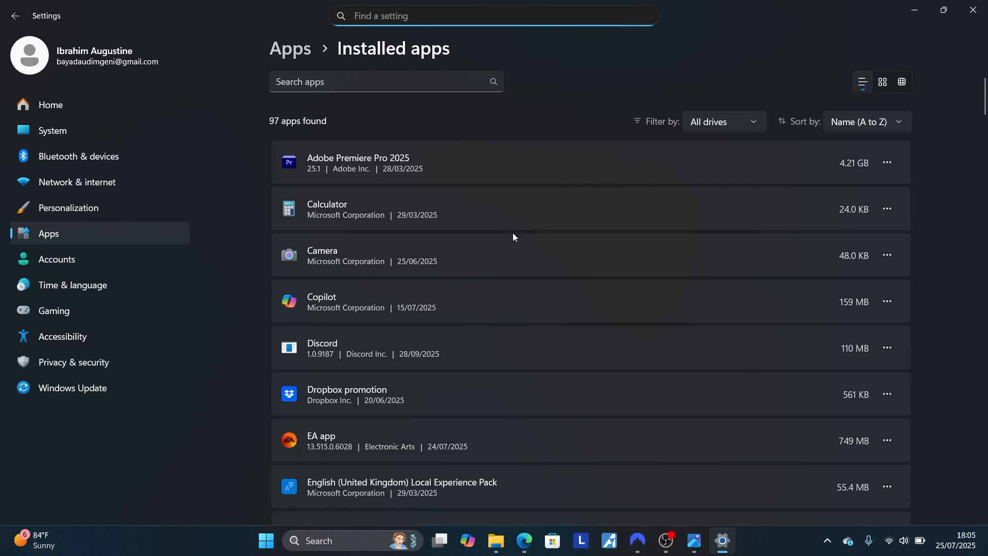
scroll(down, 3)
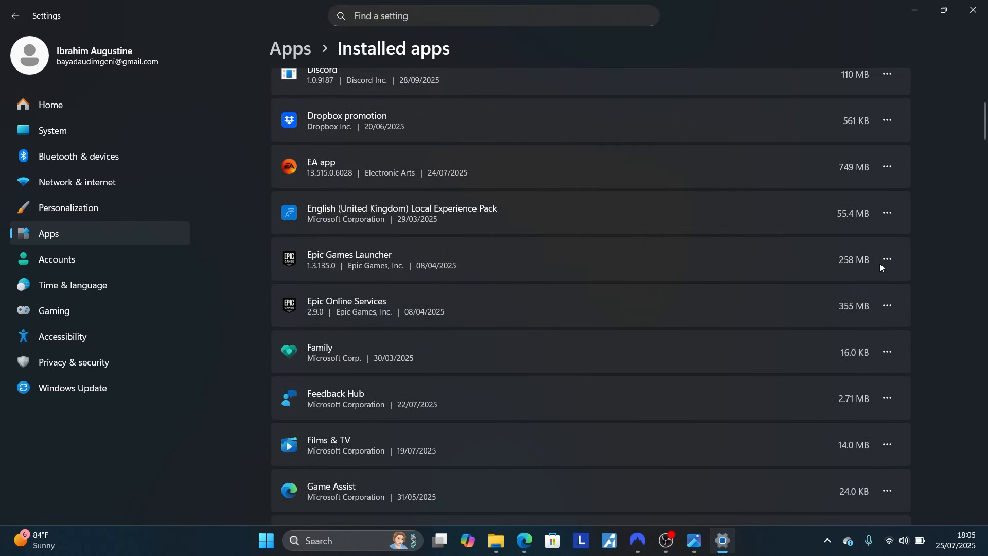
click(886, 259)
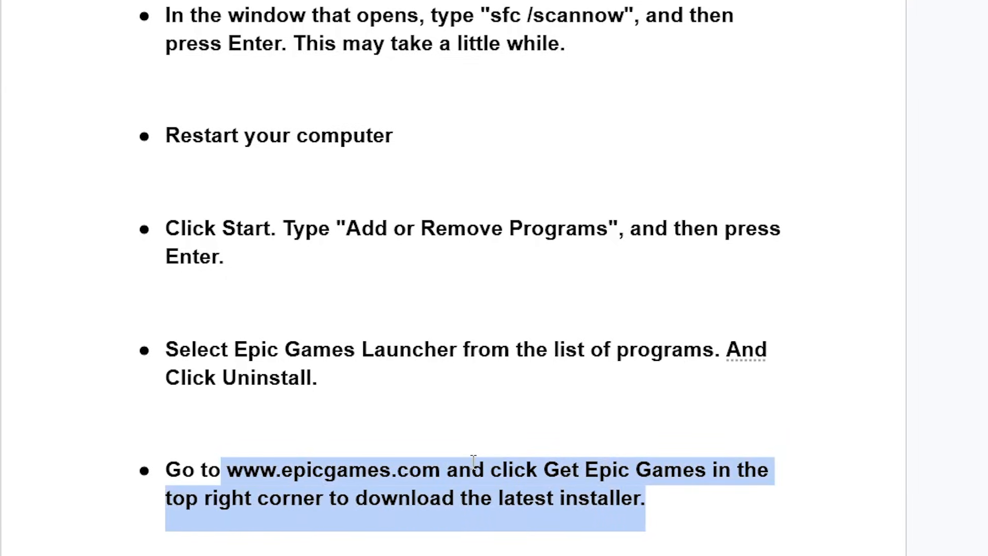
scroll(down, 3)
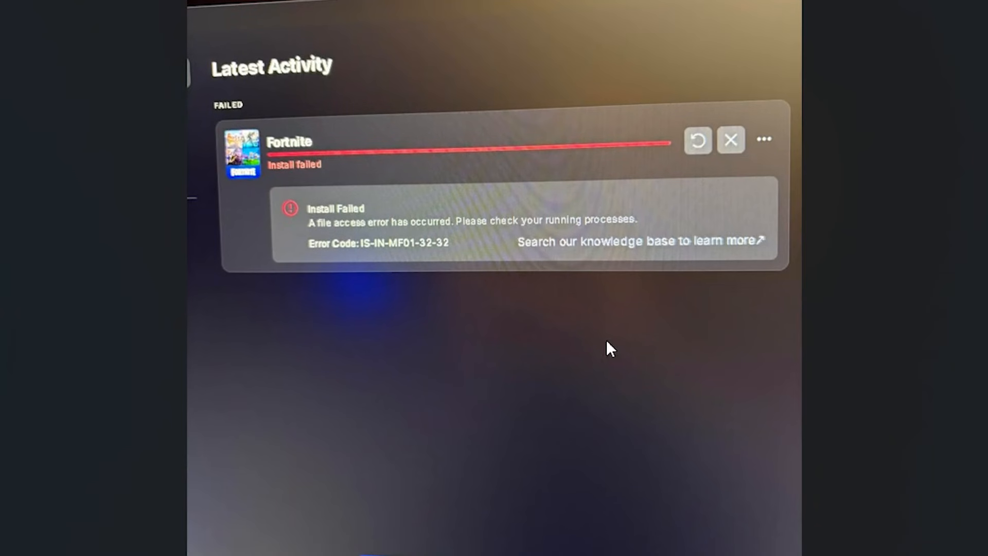
mouse_move(325, 227)
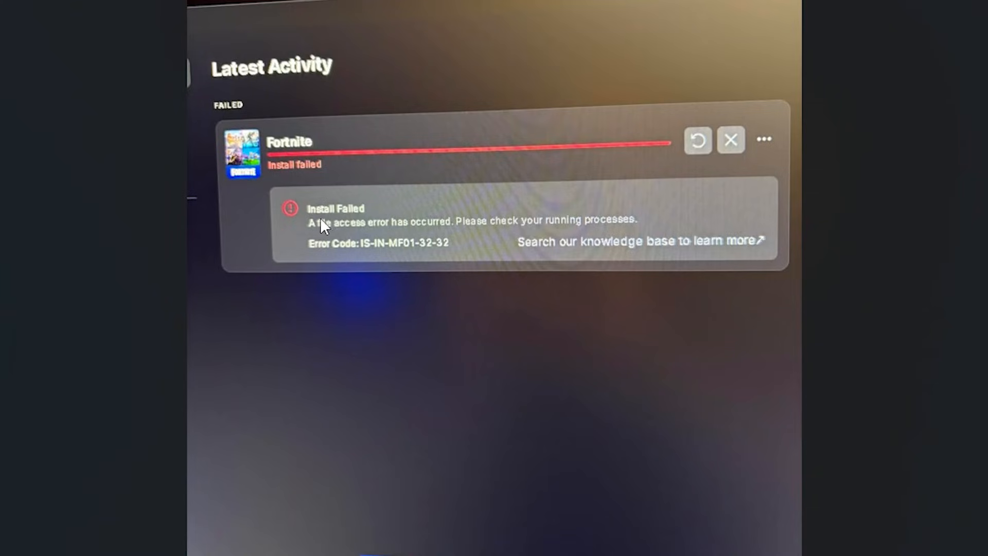
mouse_move(409, 230)
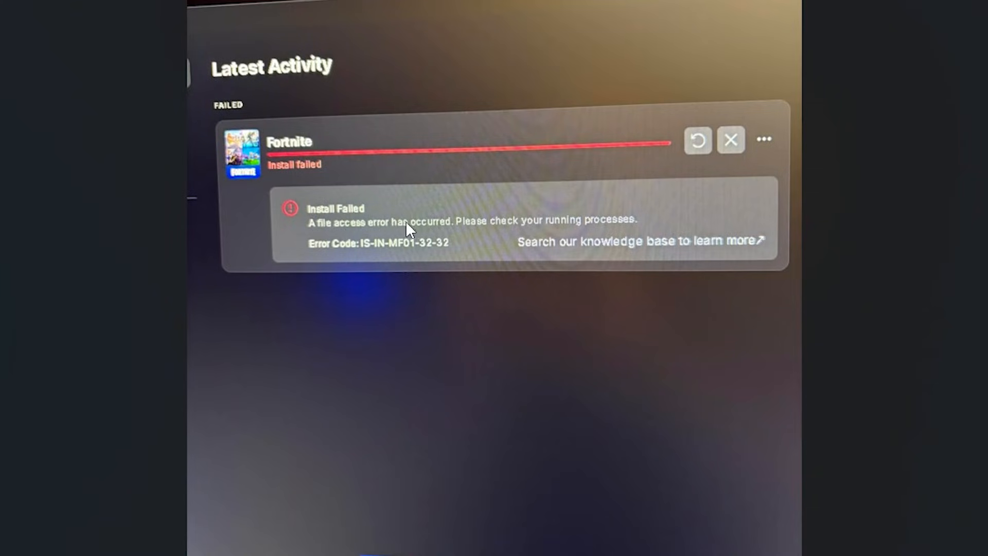
mouse_move(451, 240)
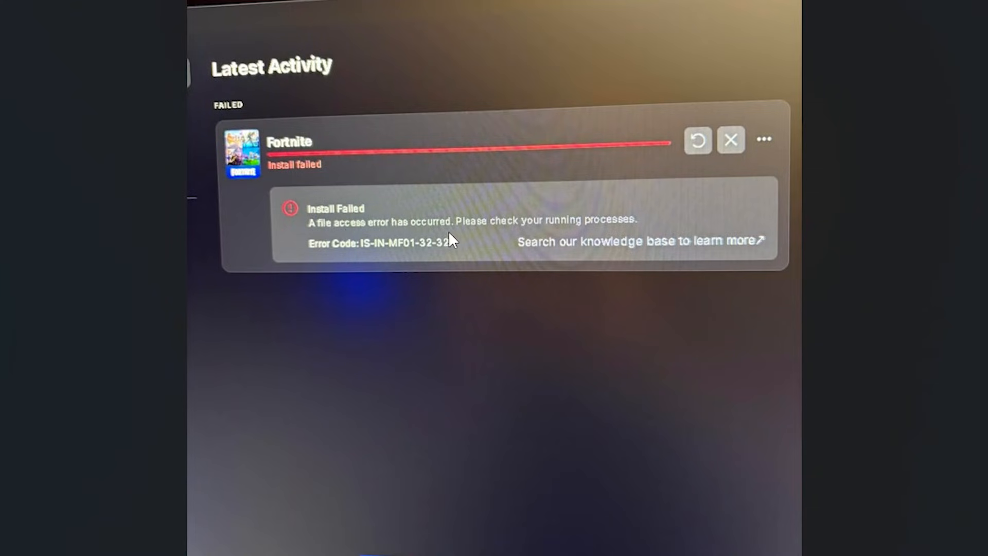